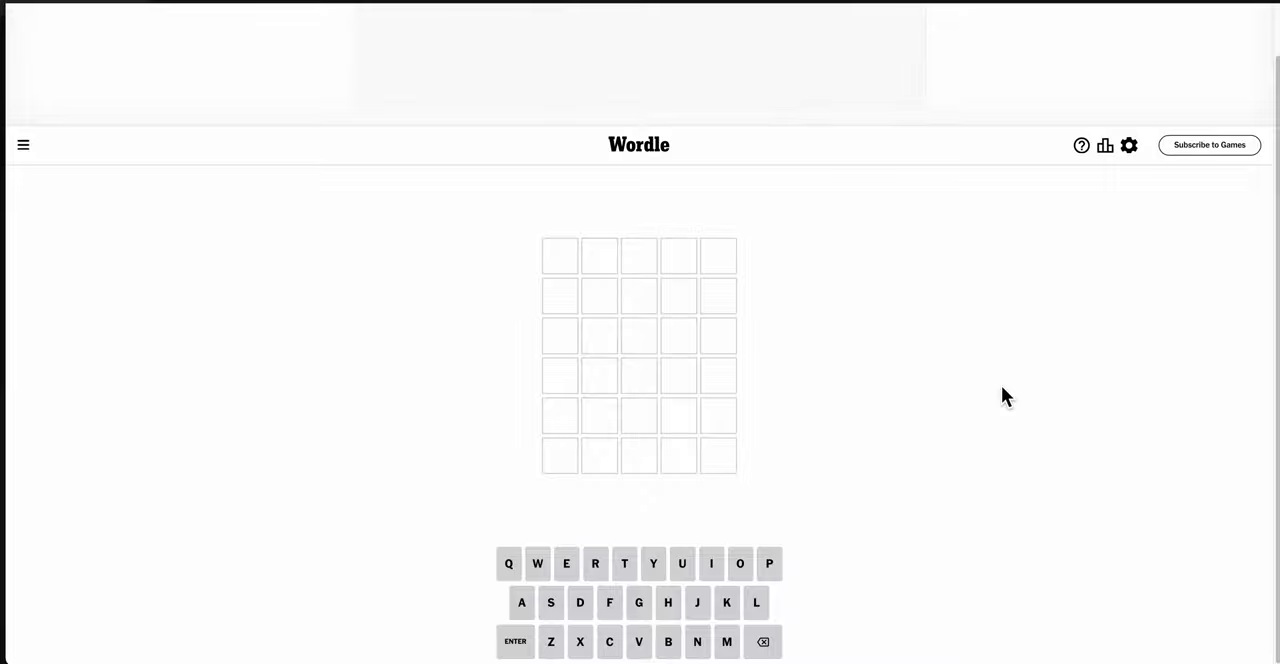
# Step: Enter BOXES as the opening guess on the empty board
pyautogui.write('BOXES')
pyautogui.write('PLATE')
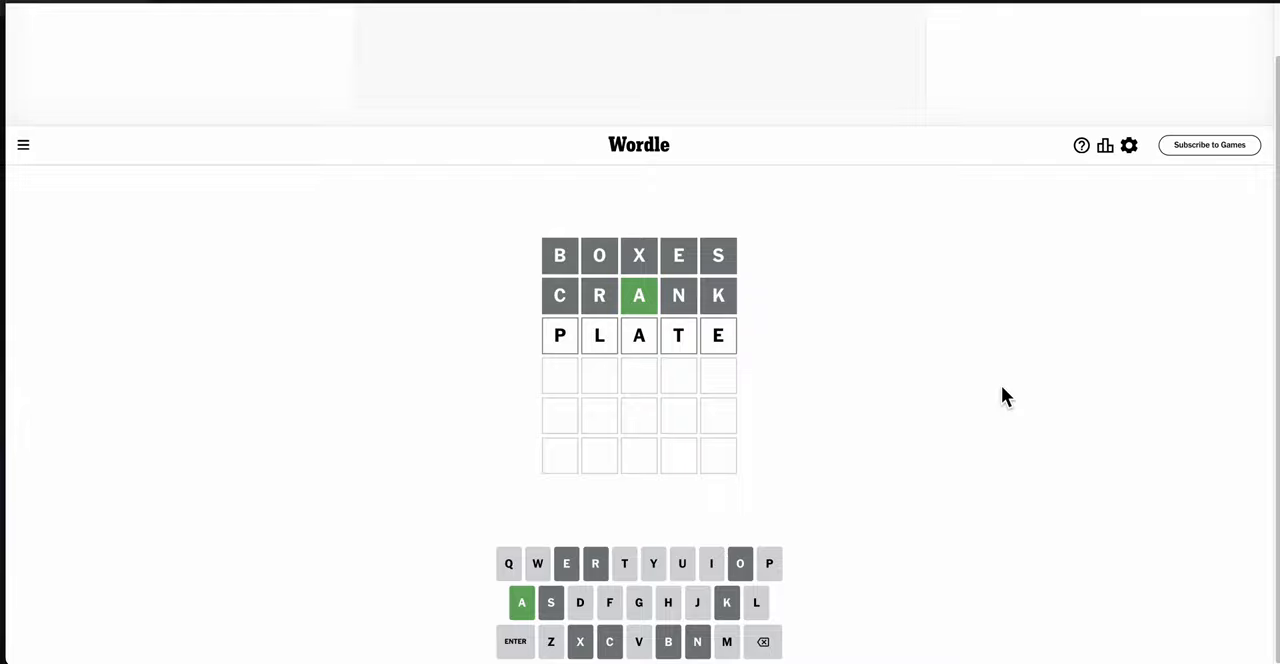
# Step: Trim the draft PLATE back so it can be reworked into PLANT
pyautogui.press('Backspace')
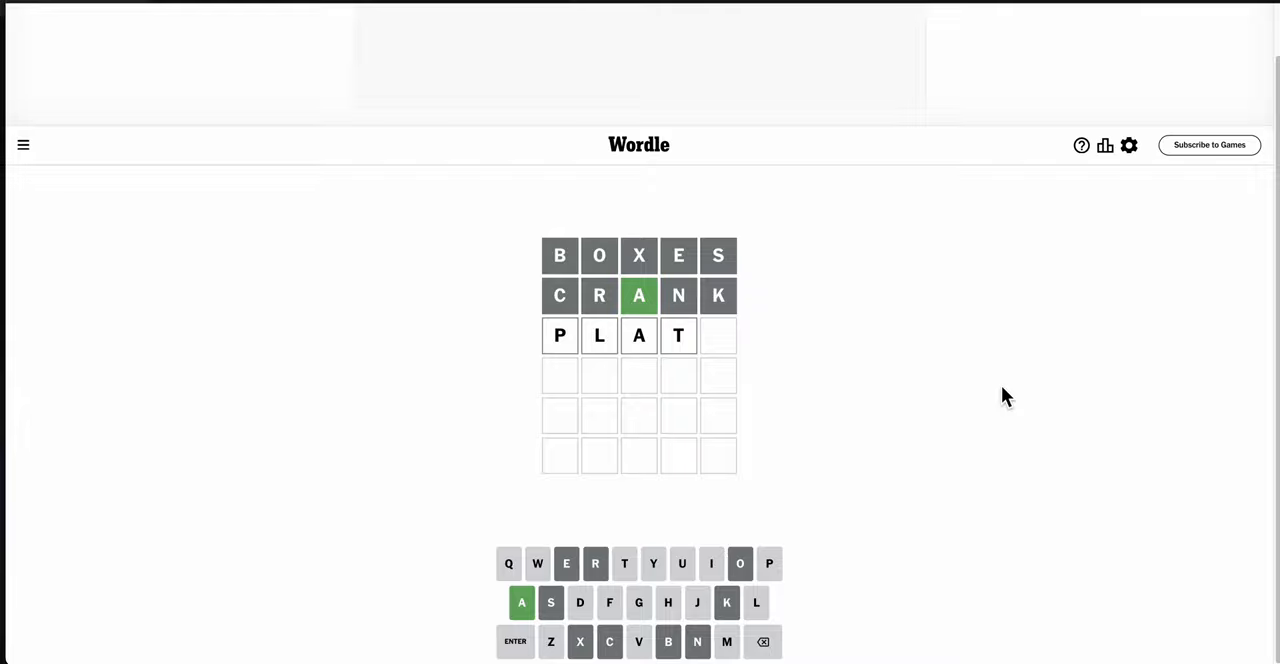
pyautogui.press('Backspace')
pyautogui.write('PLAE')
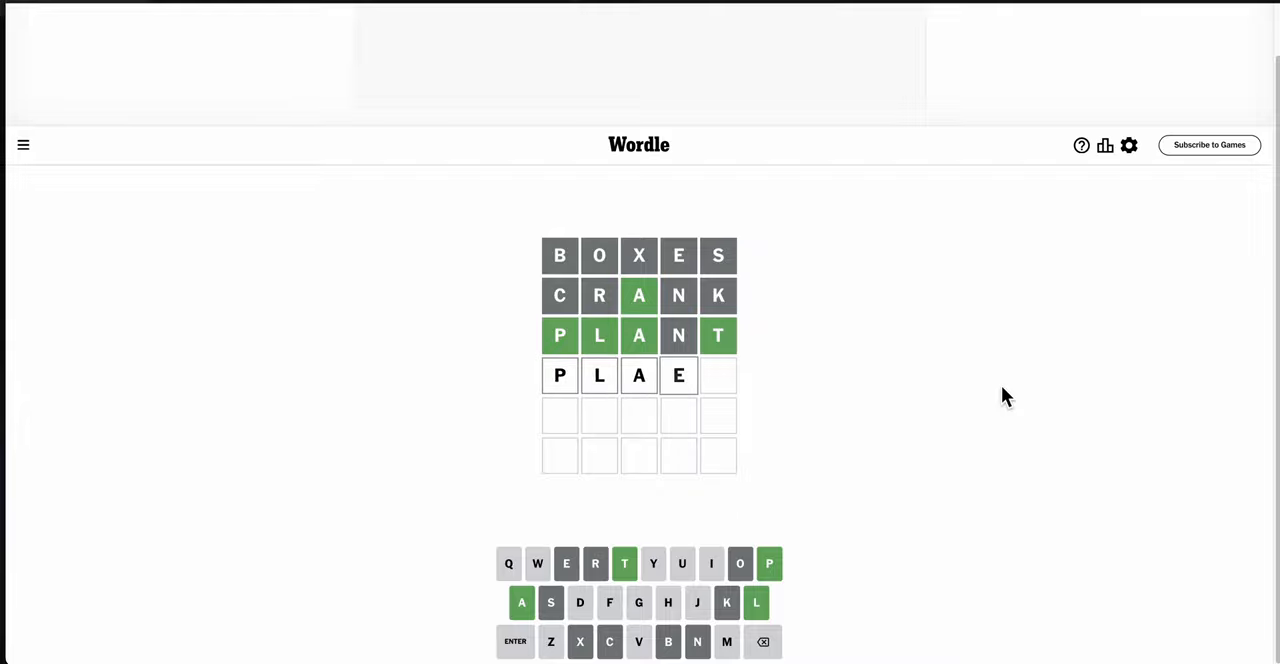
# Step: Discard the PLAE and rejected PLAM drafts and submit PLATT as the fourth guess
pyautogui.press('Backspace')
pyautogui.write('M')
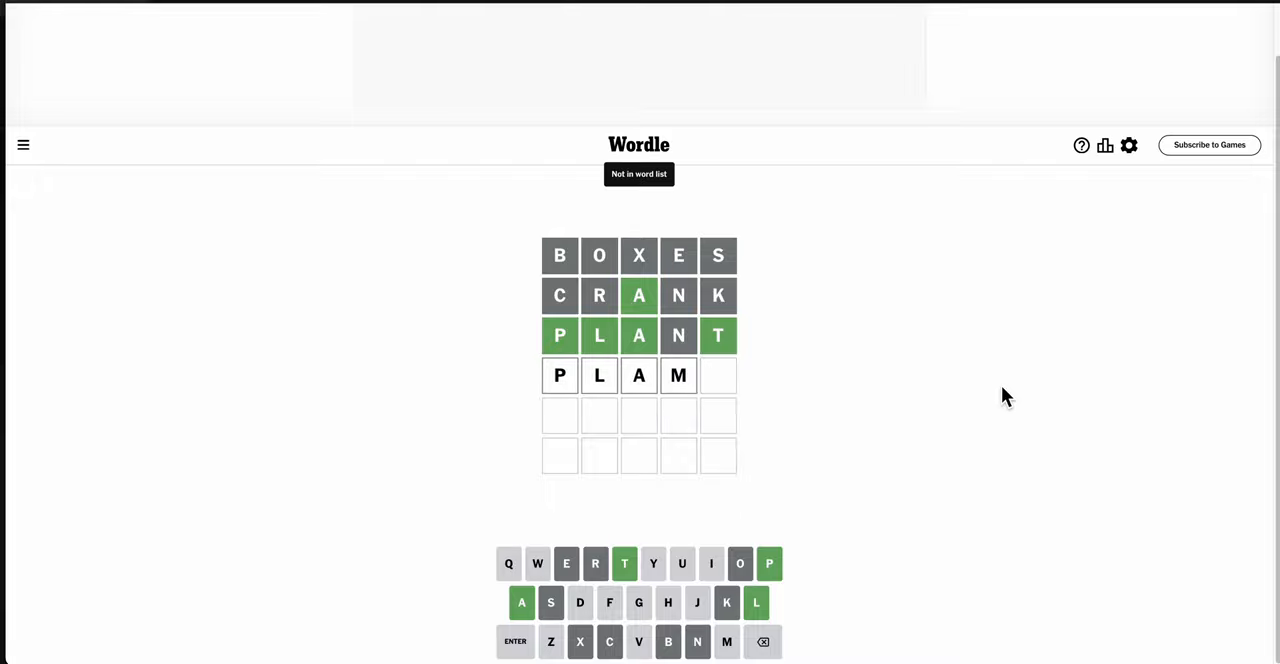
pyautogui.press('Backspace')
pyautogui.write('TT')
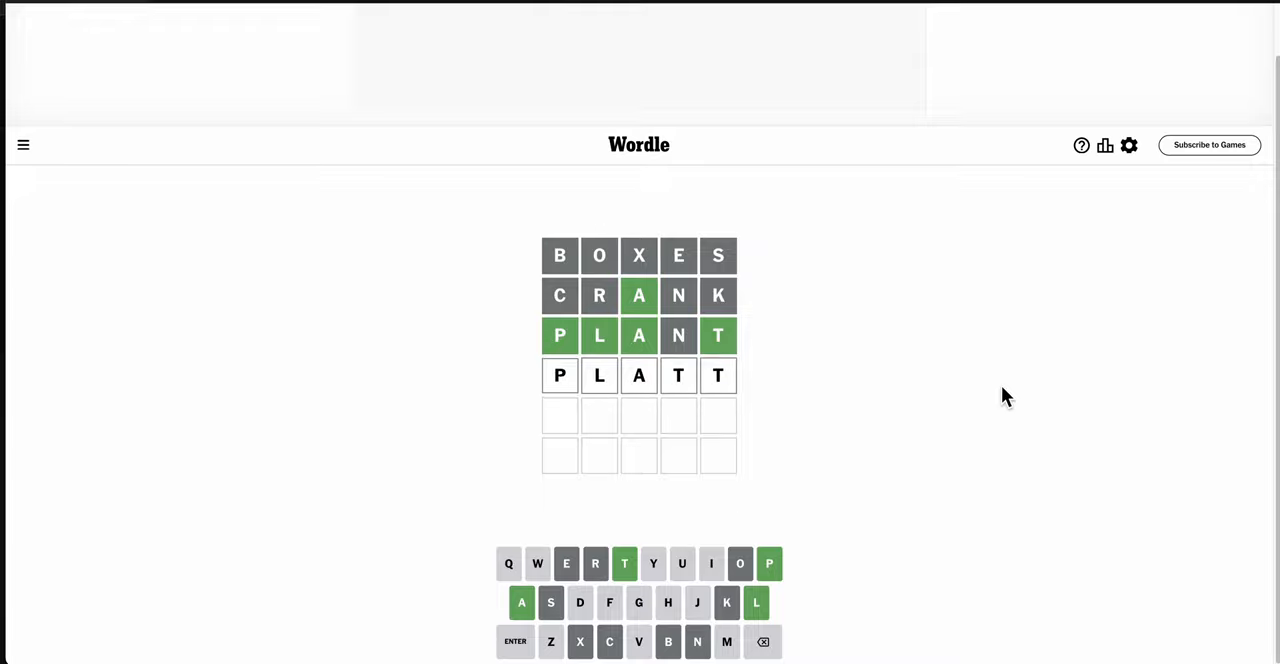
pyautogui.press('Enter')
pyautogui.write('PLA')
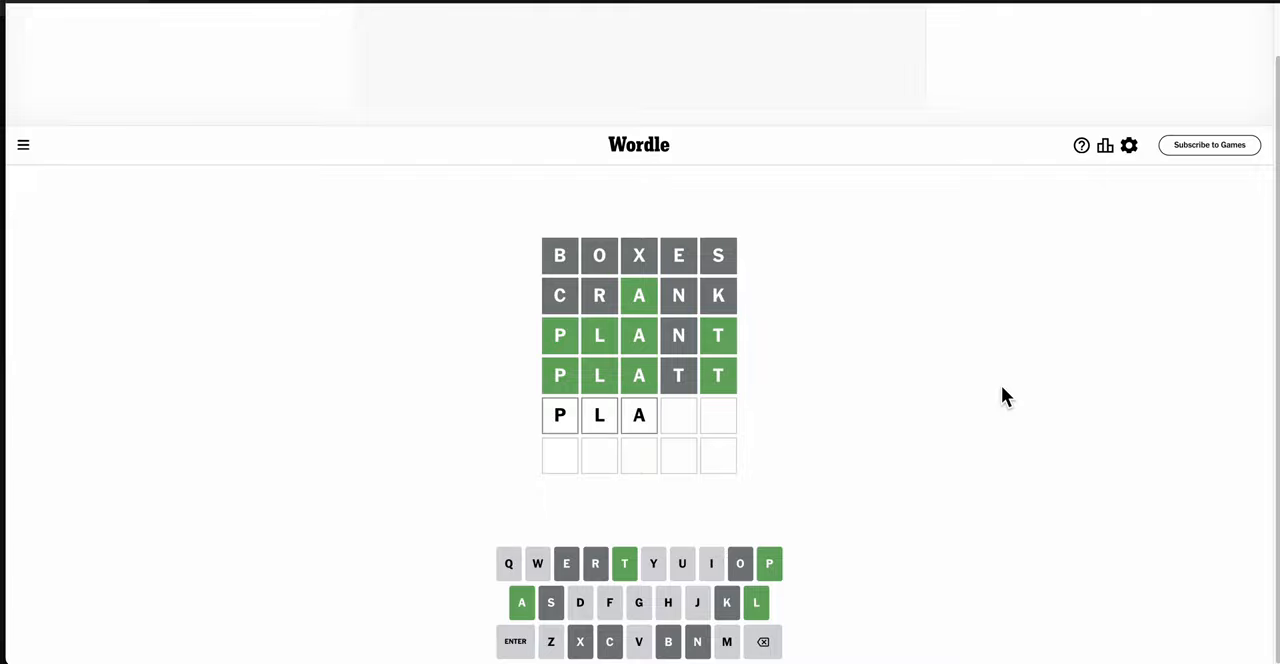
# Step: Try PLAU, drop the rejected U, and complete the fifth row as PLAIT
pyautogui.write('U')
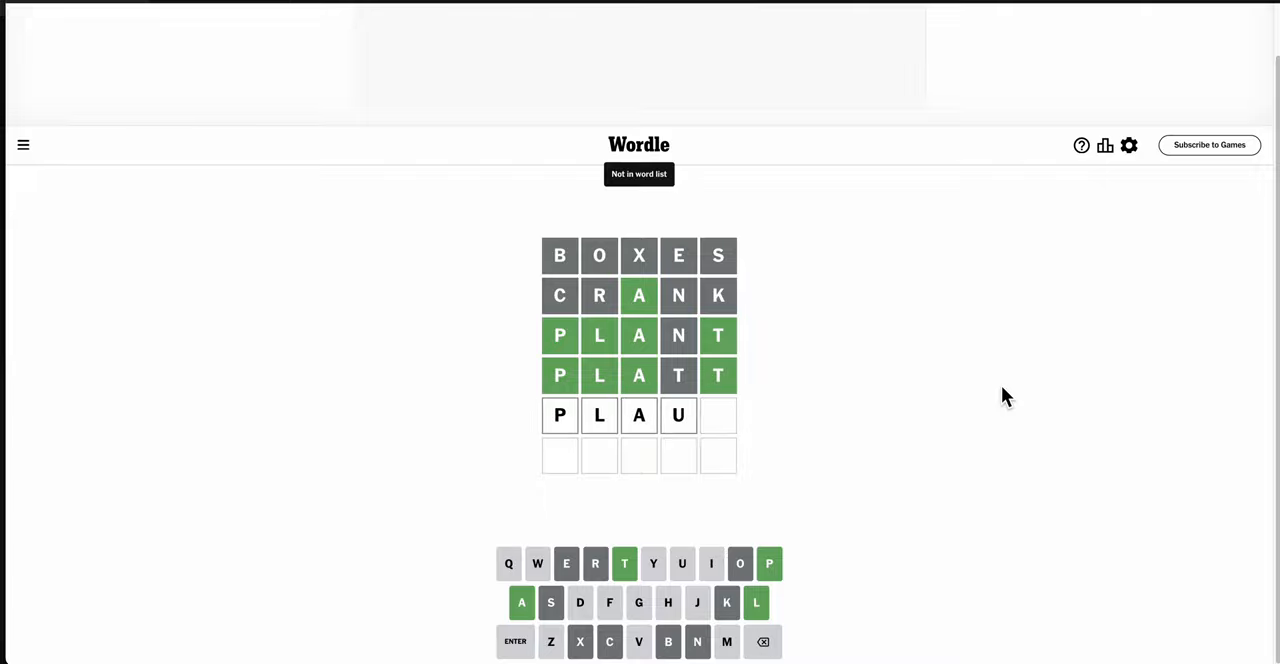
pyautogui.press('Backspace')
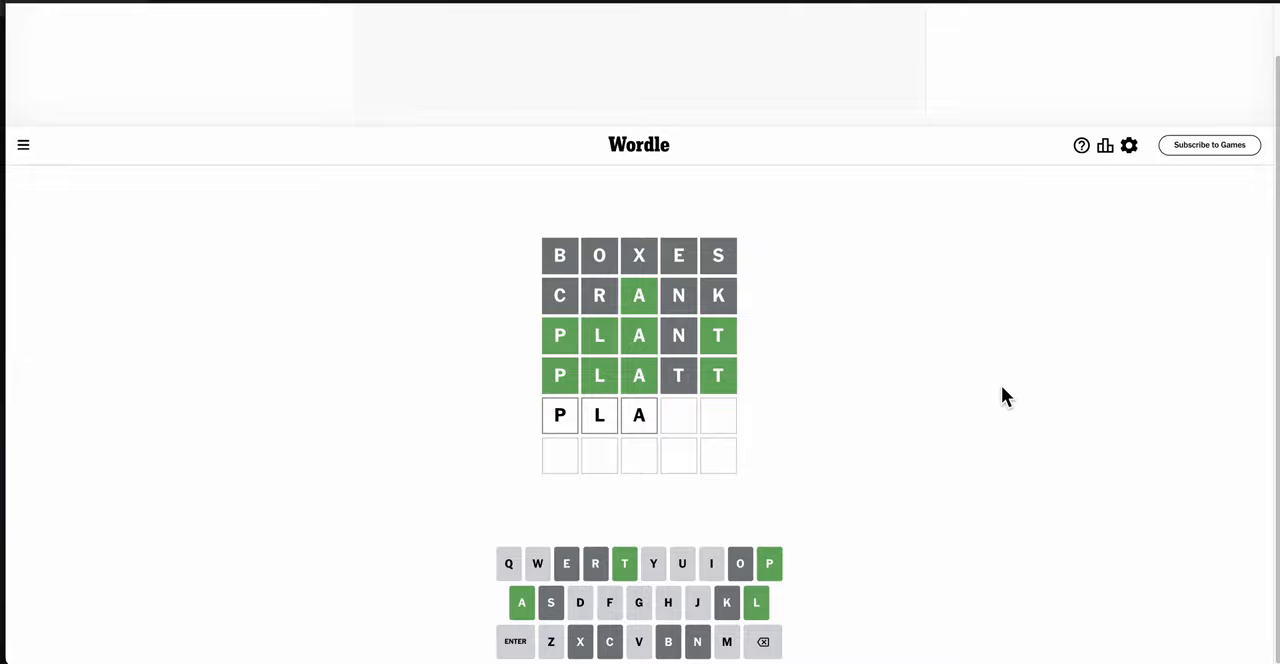
pyautogui.write('IT')
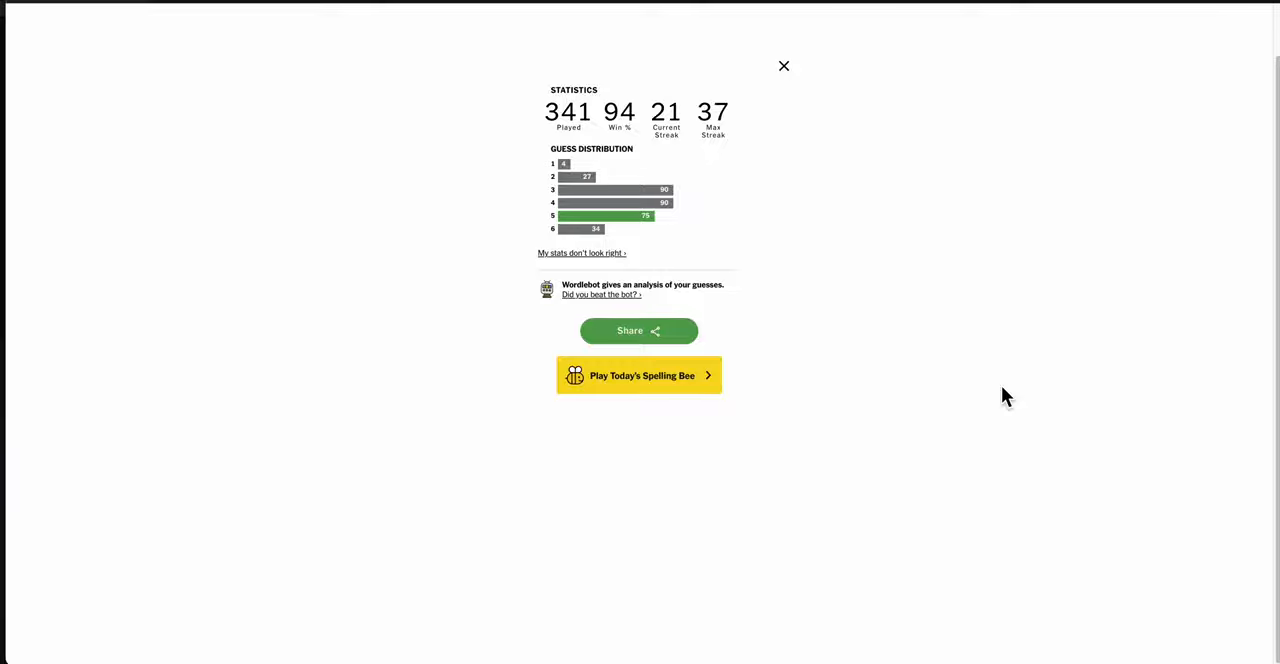
pyautogui.moveTo(932, 300)
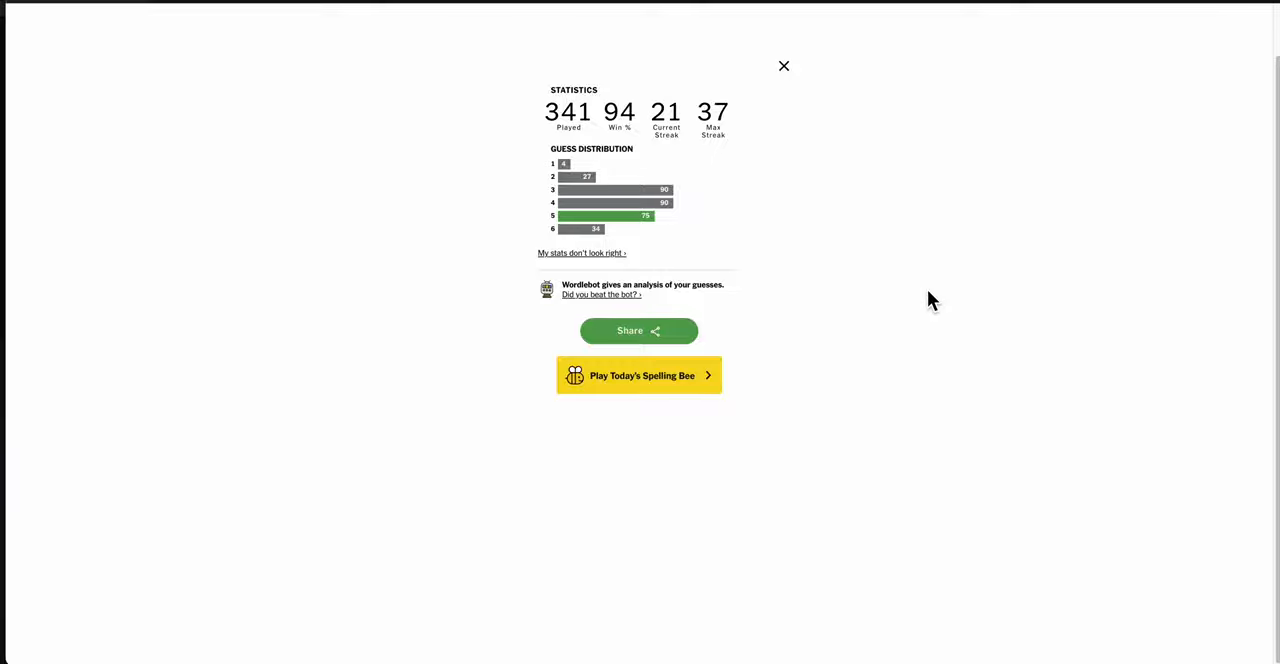
# Step: Dismiss the statistics panel to reveal the solved all-green PLAIT board
pyautogui.click(784, 66)
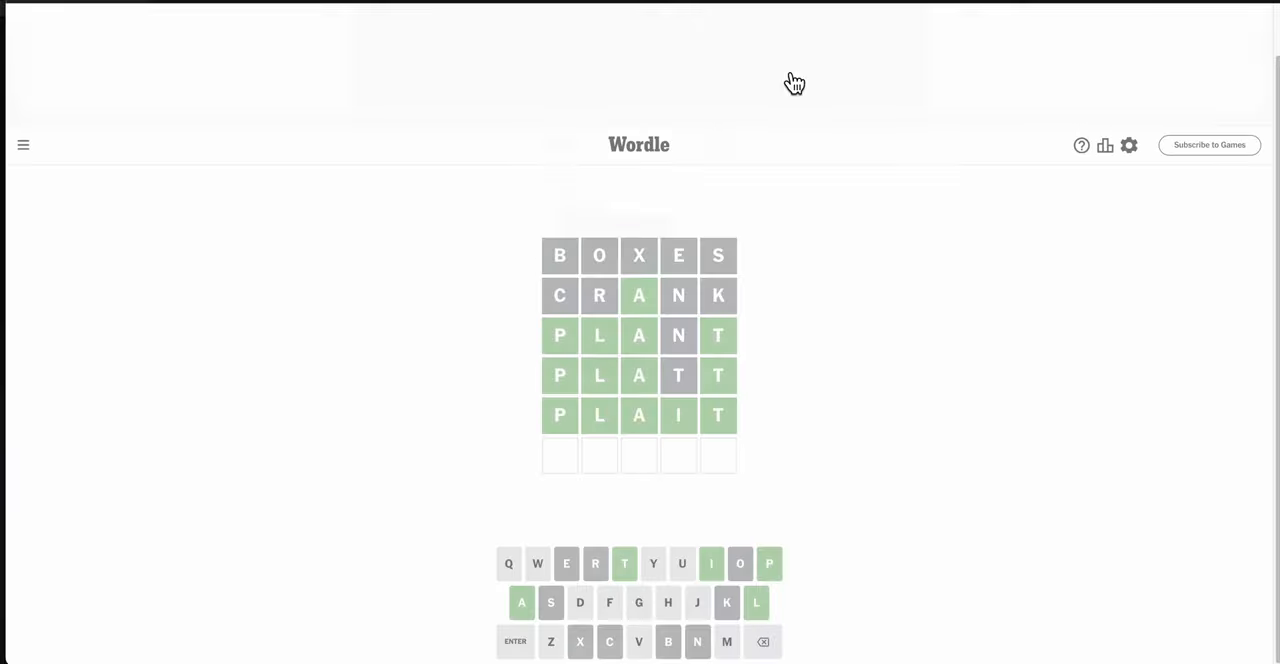